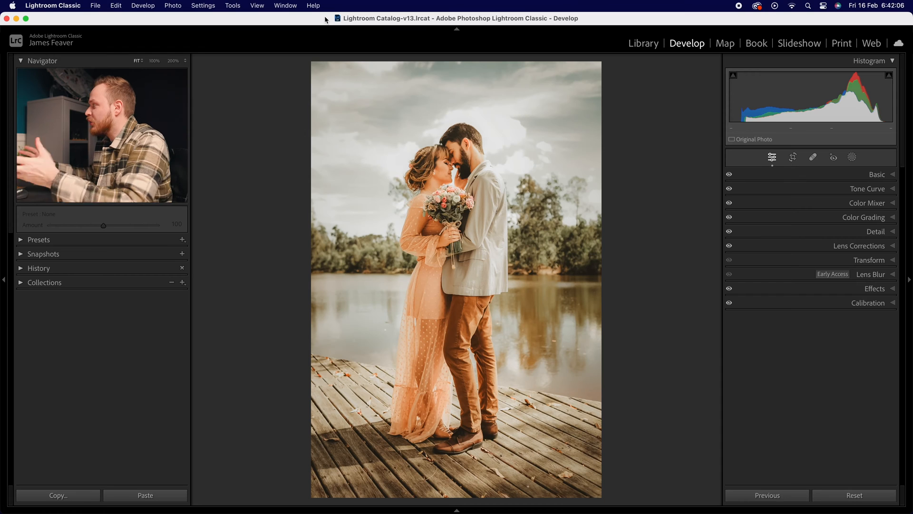
pyautogui.moveTo(322, 27)
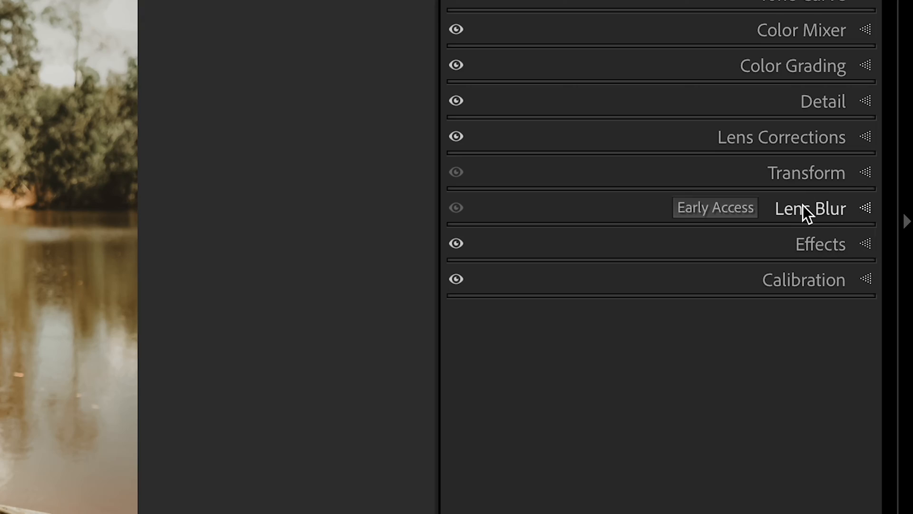
# Expand the Lens Blur panel in Develop for the dock portrait.
pyautogui.click(810, 208)
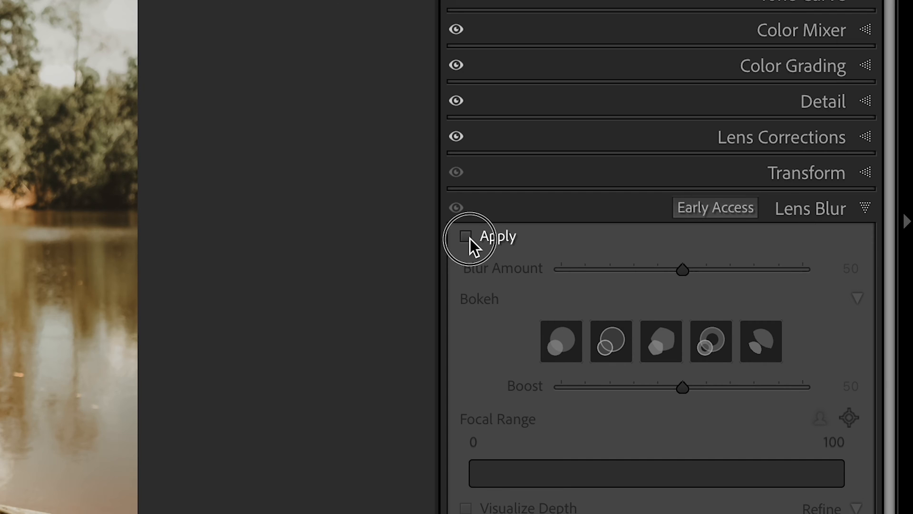
# Apply Lens Blur to the dock portrait and settle Blur Amount back at 50.
pyautogui.click(466, 236)
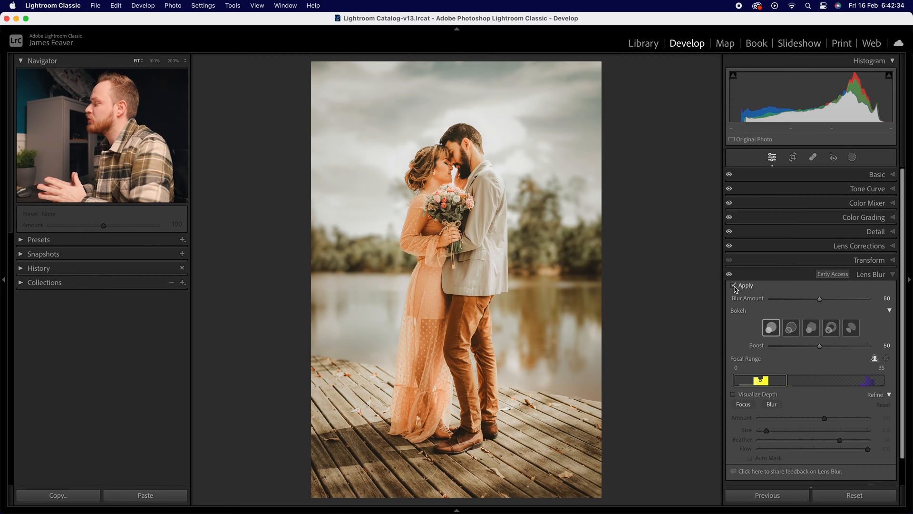
pyautogui.click(734, 285)
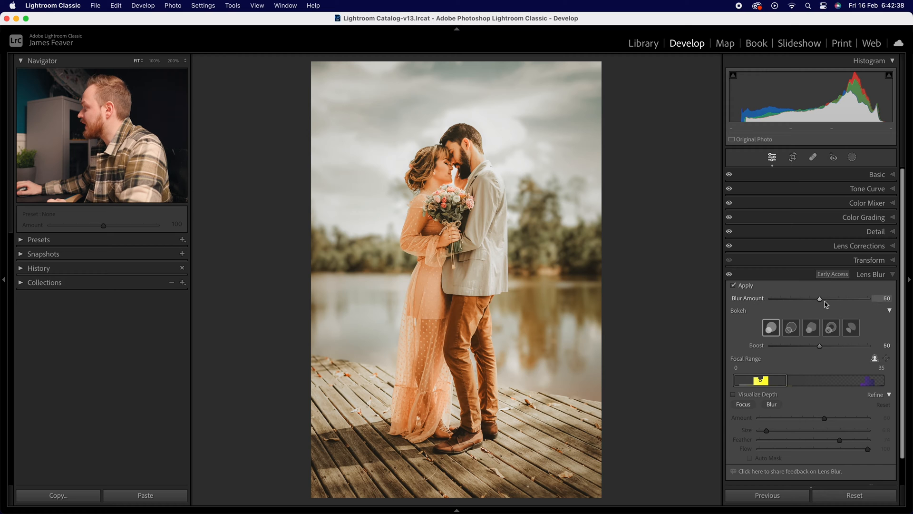
pyautogui.moveTo(821, 299); pyautogui.dragTo(815, 298)
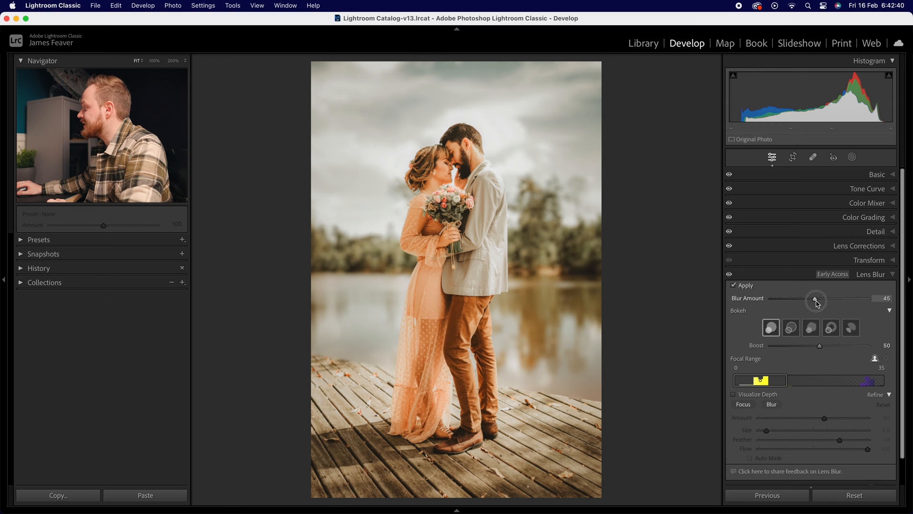
pyautogui.moveTo(813, 298); pyautogui.dragTo(820, 299)
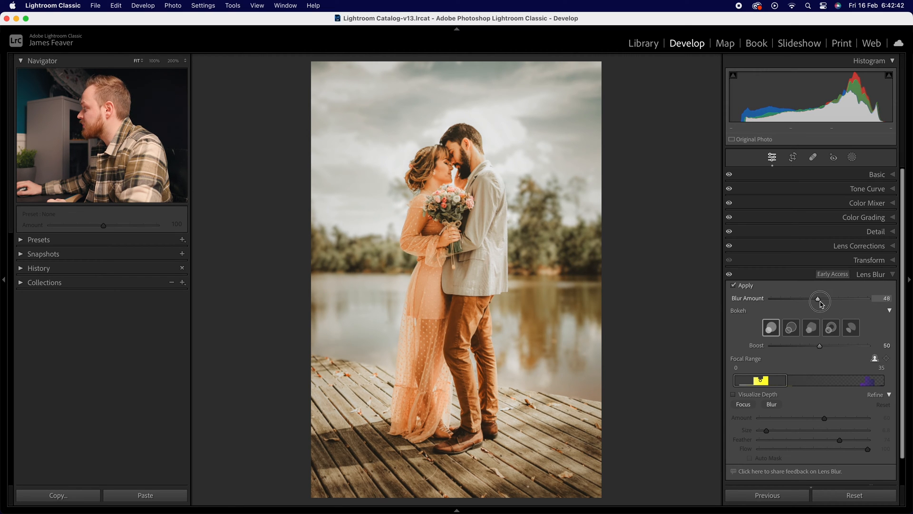
pyautogui.moveTo(819, 298); pyautogui.dragTo(825, 299)
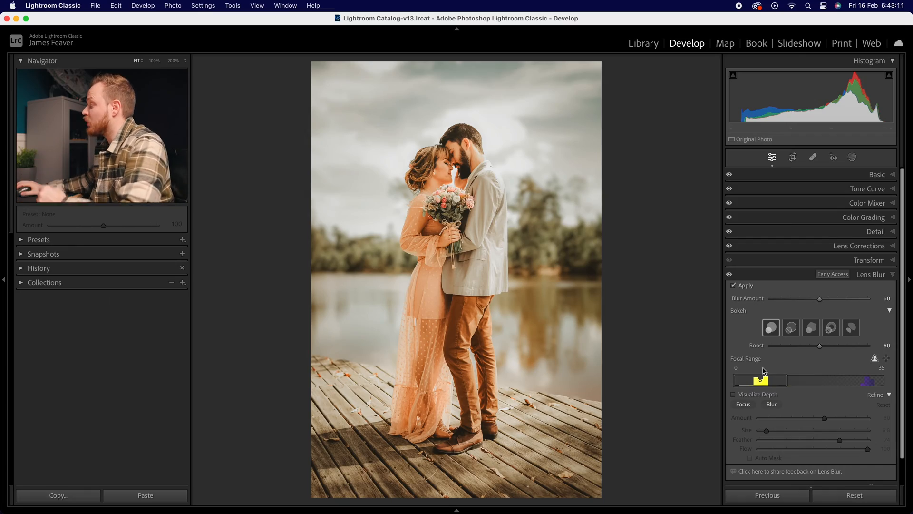
# Shift focus to the distant background, then set the focal range to 0–46 on the couple.
pyautogui.moveTo(760, 379); pyautogui.dragTo(821, 379)
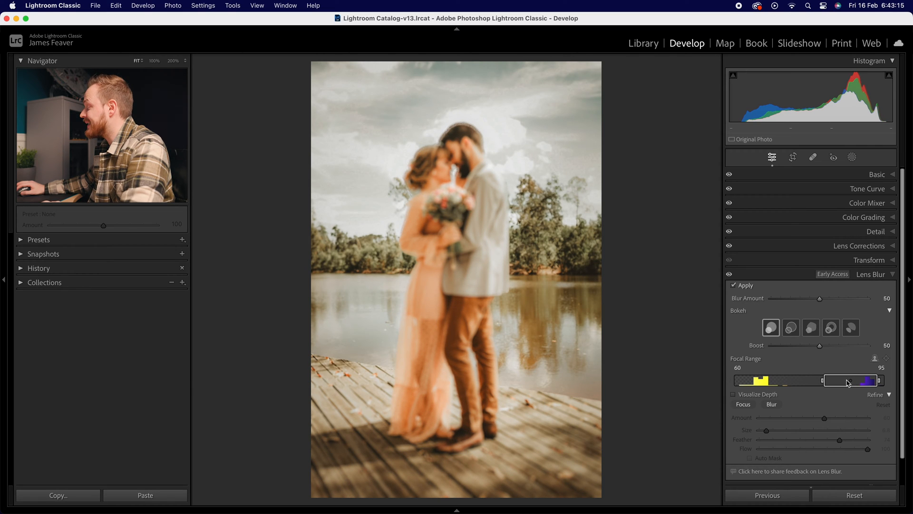
pyautogui.moveTo(847, 383)
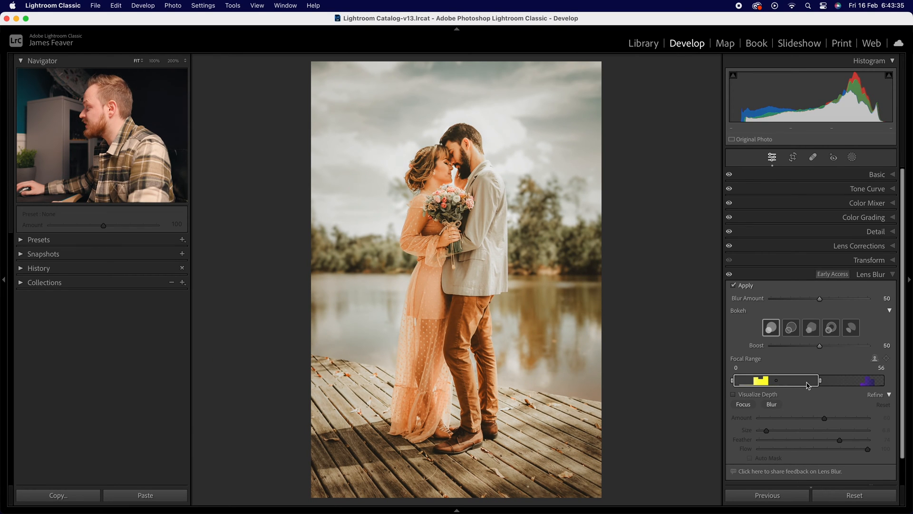
pyautogui.moveTo(820, 381); pyautogui.dragTo(805, 381)
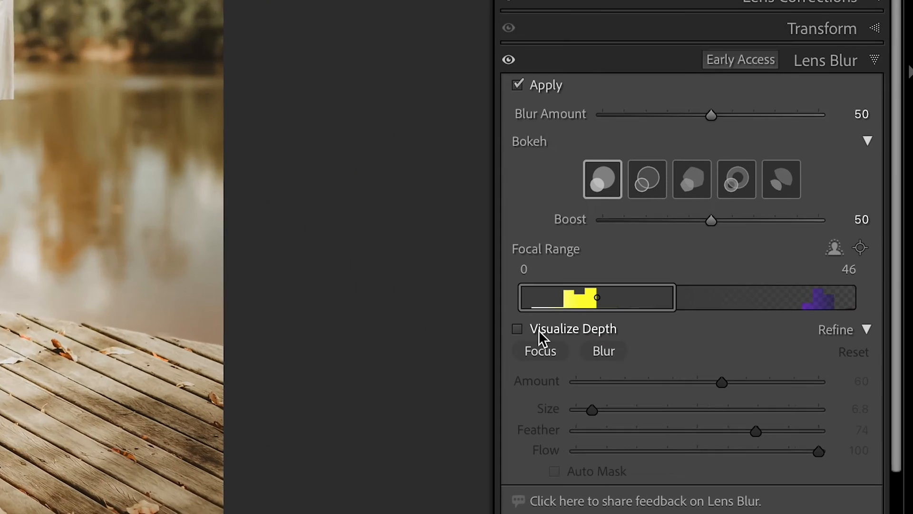
# Show the depth map while refining with a Blur brush (amount 157, size 2.0), then hide it.
pyautogui.click(516, 329)
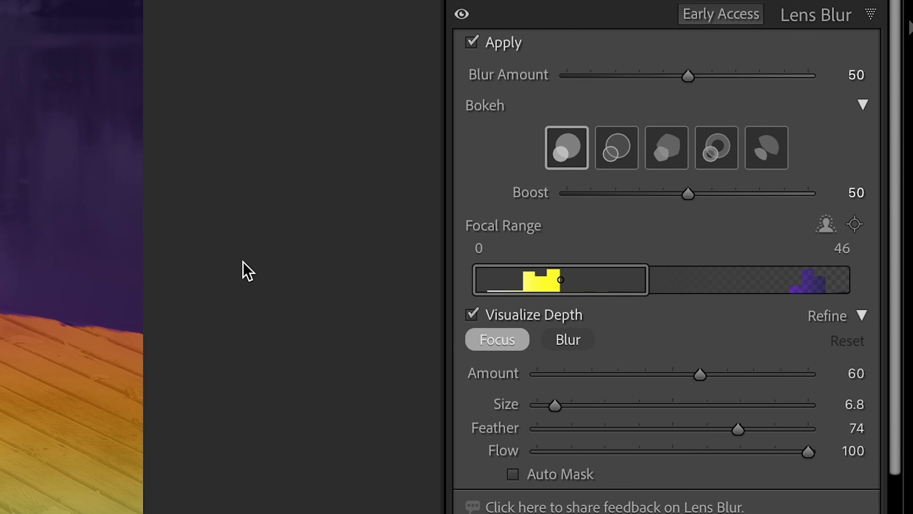
pyautogui.moveTo(236, 269)
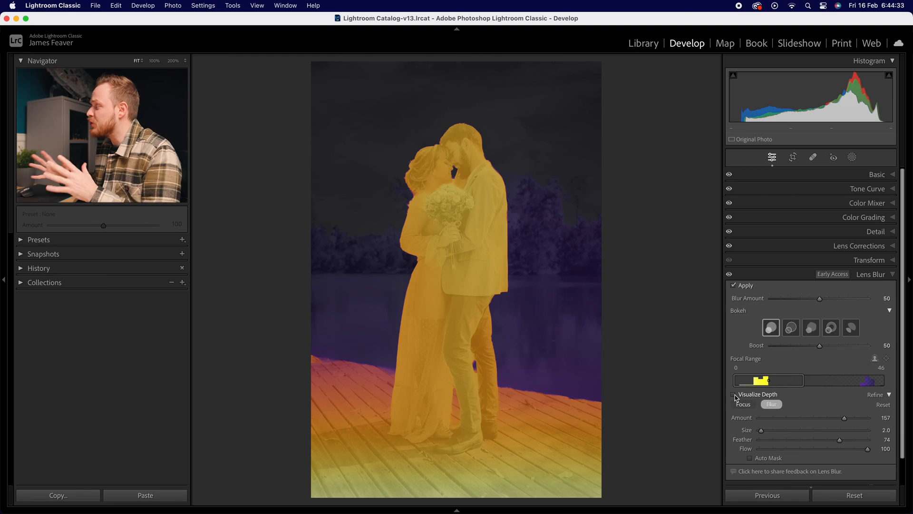
pyautogui.click(734, 394)
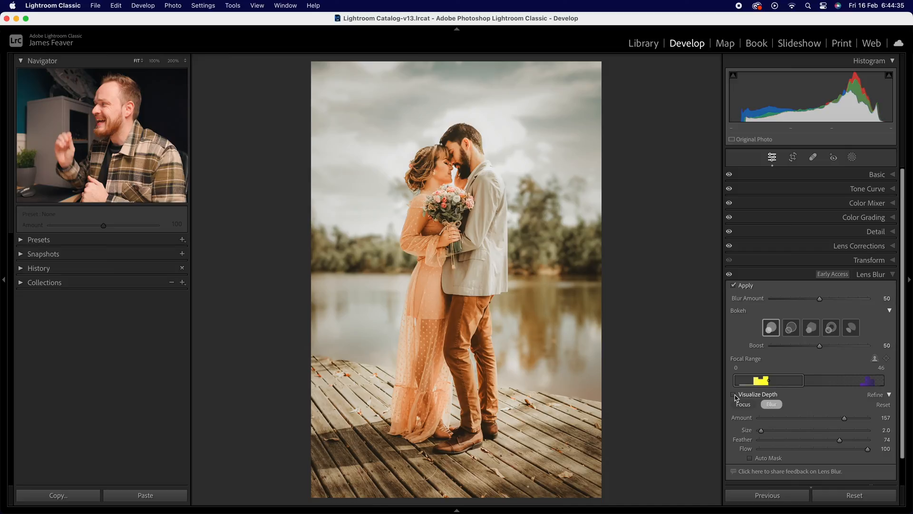